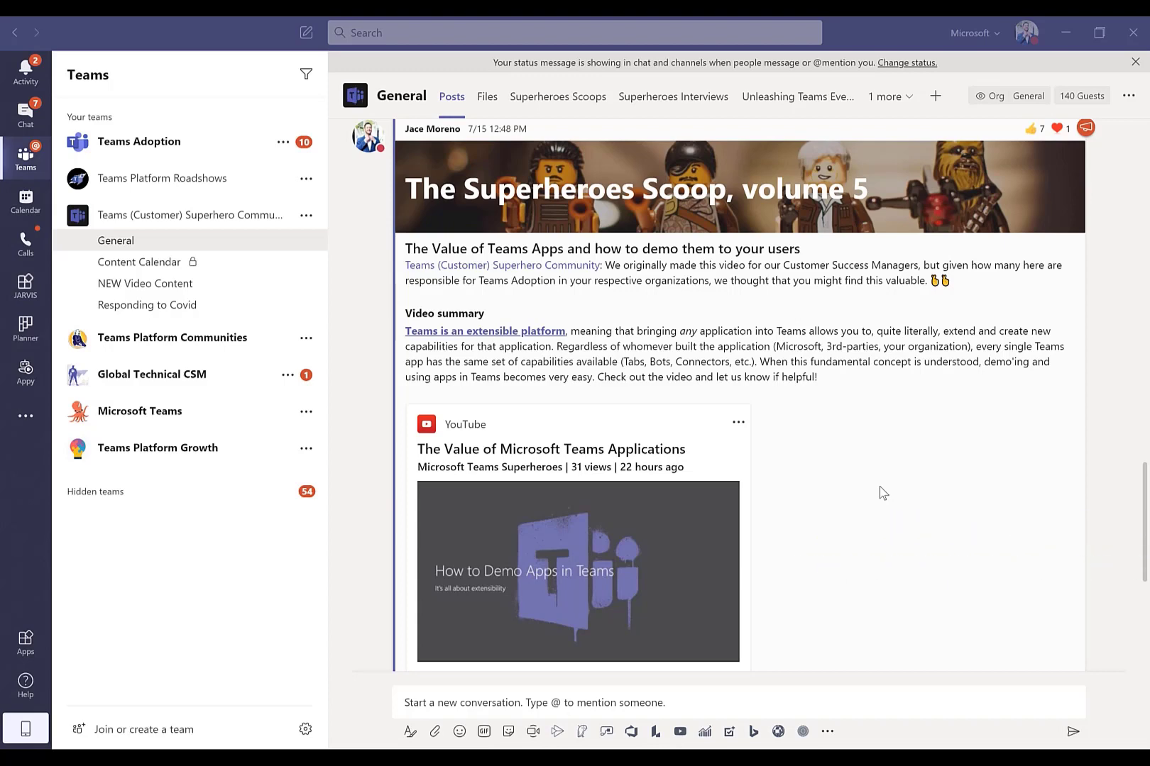
{"action": "mouse_move", "coordinate": [25, 642]}
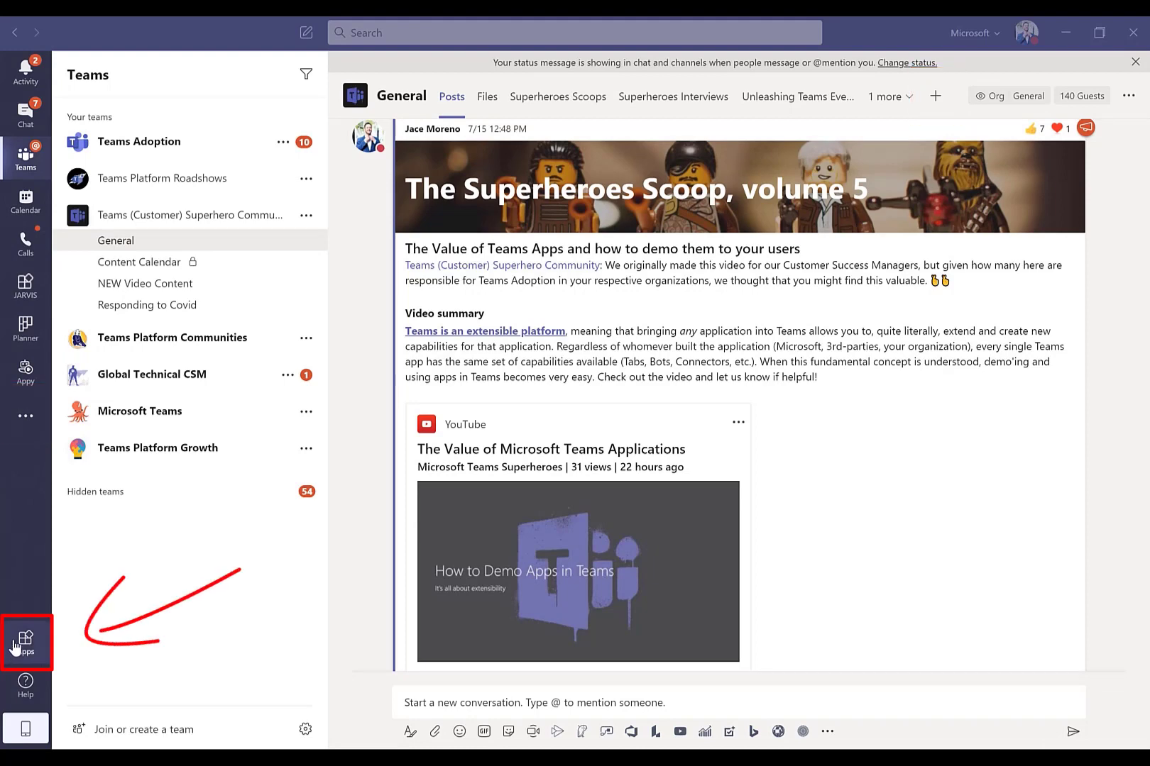
Open the Apps store to see its personal apps, bots, tabs and connectors categories.
{"action": "left_click", "coordinate": [24, 641]}
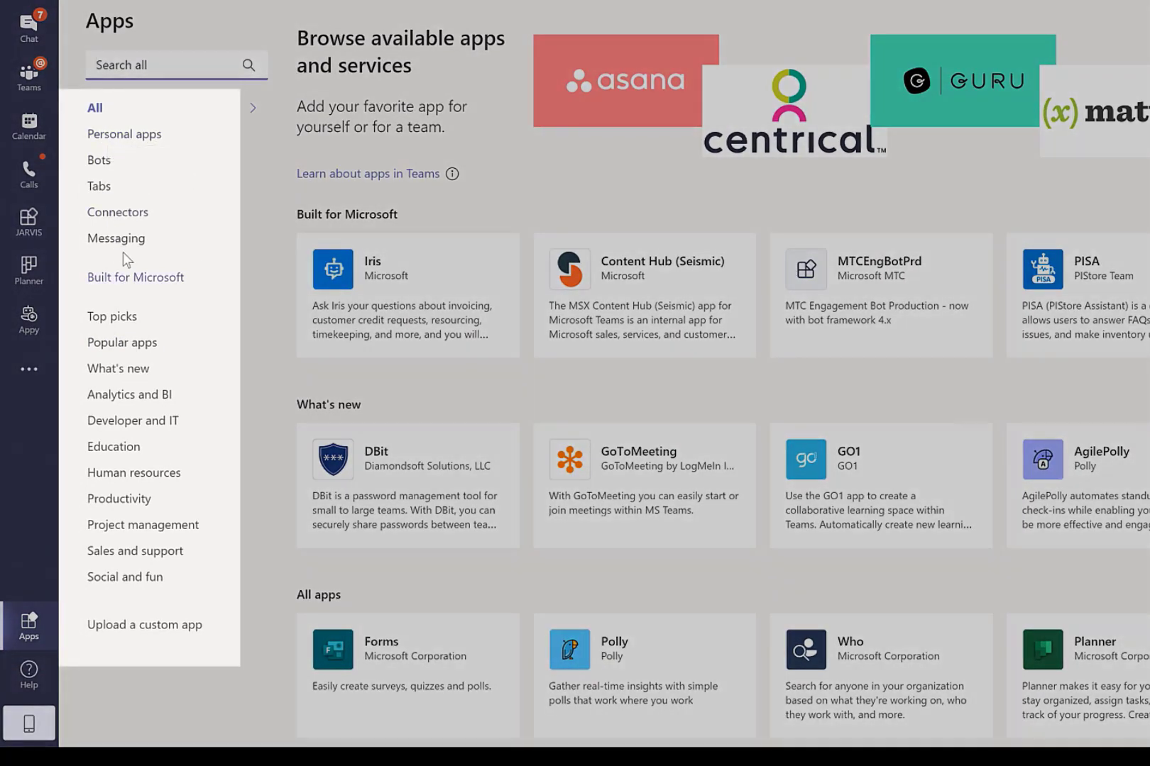
{"action": "mouse_move", "coordinate": [154, 387]}
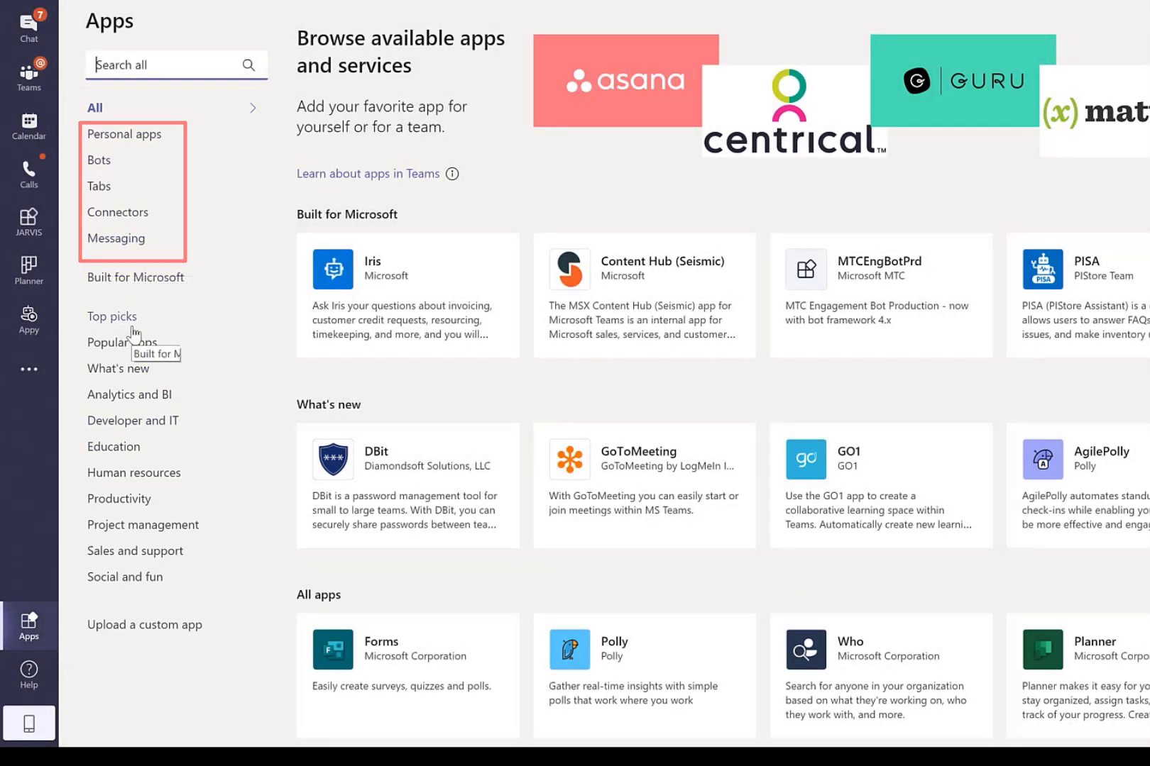
{"action": "mouse_move", "coordinate": [132, 577]}
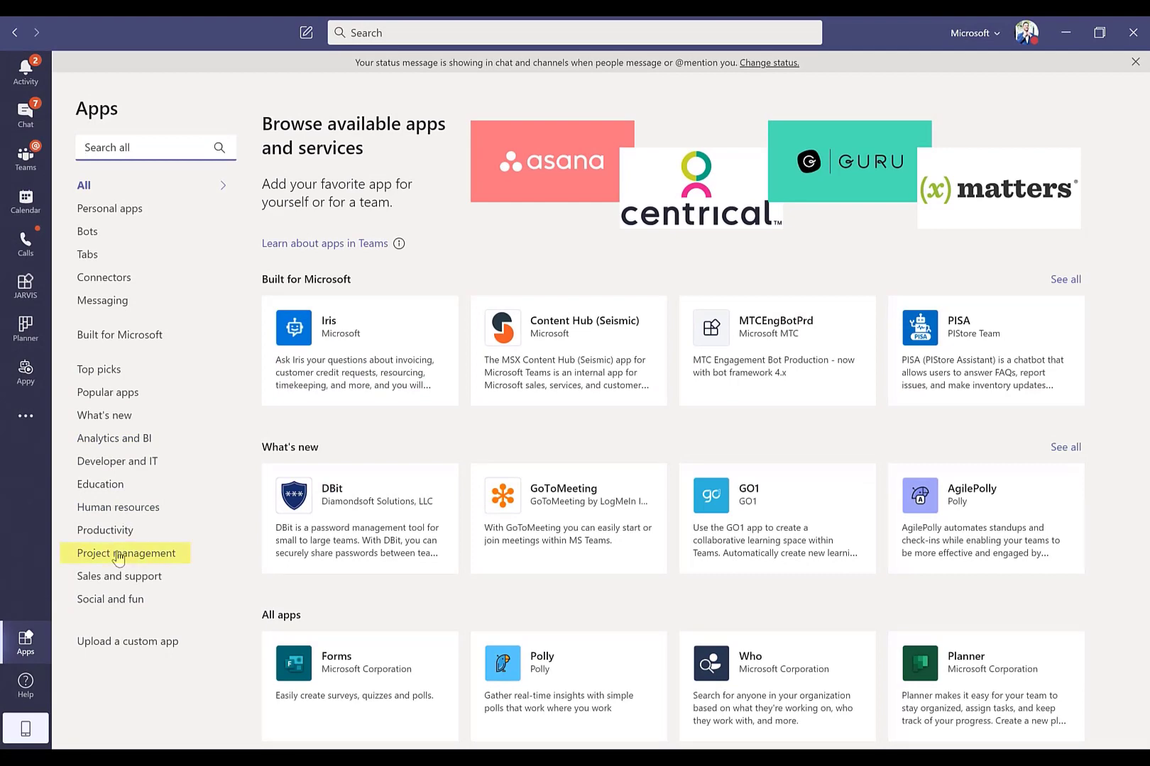
Filter the Apps store to Project management apps like Planner, Jira Cloud and Miro.
{"action": "left_click", "coordinate": [126, 553]}
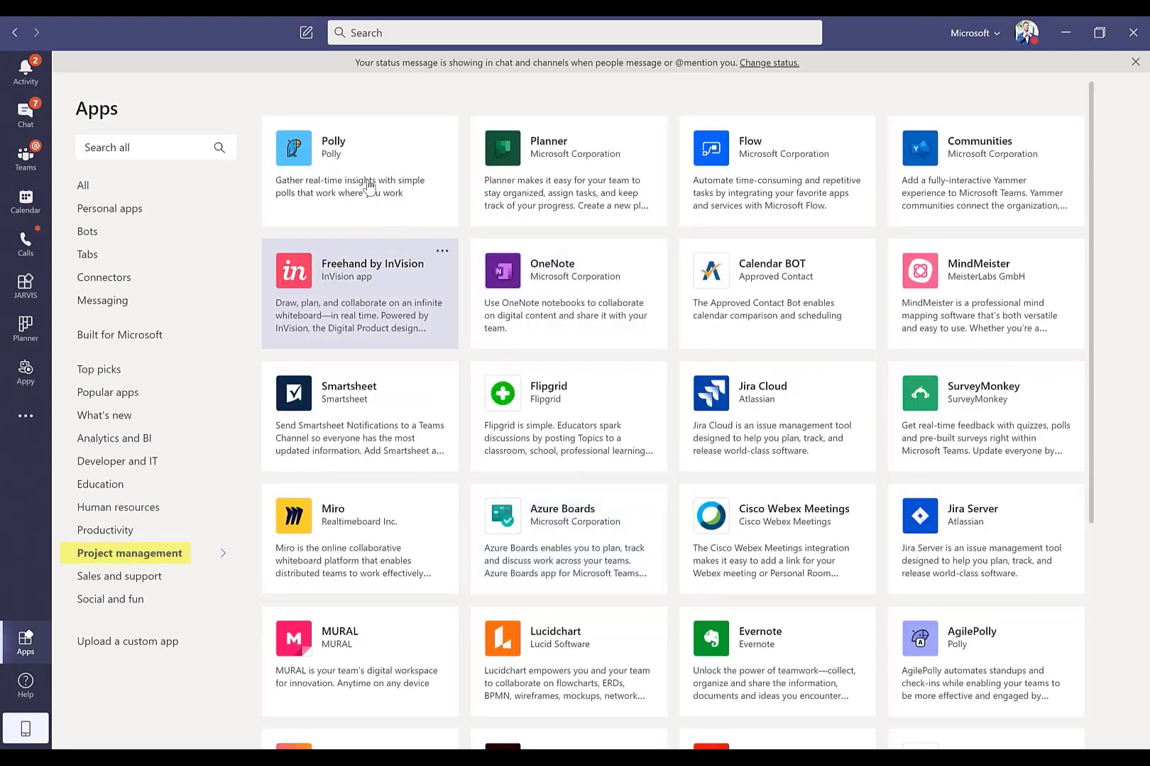
{"action": "mouse_move", "coordinate": [538, 484]}
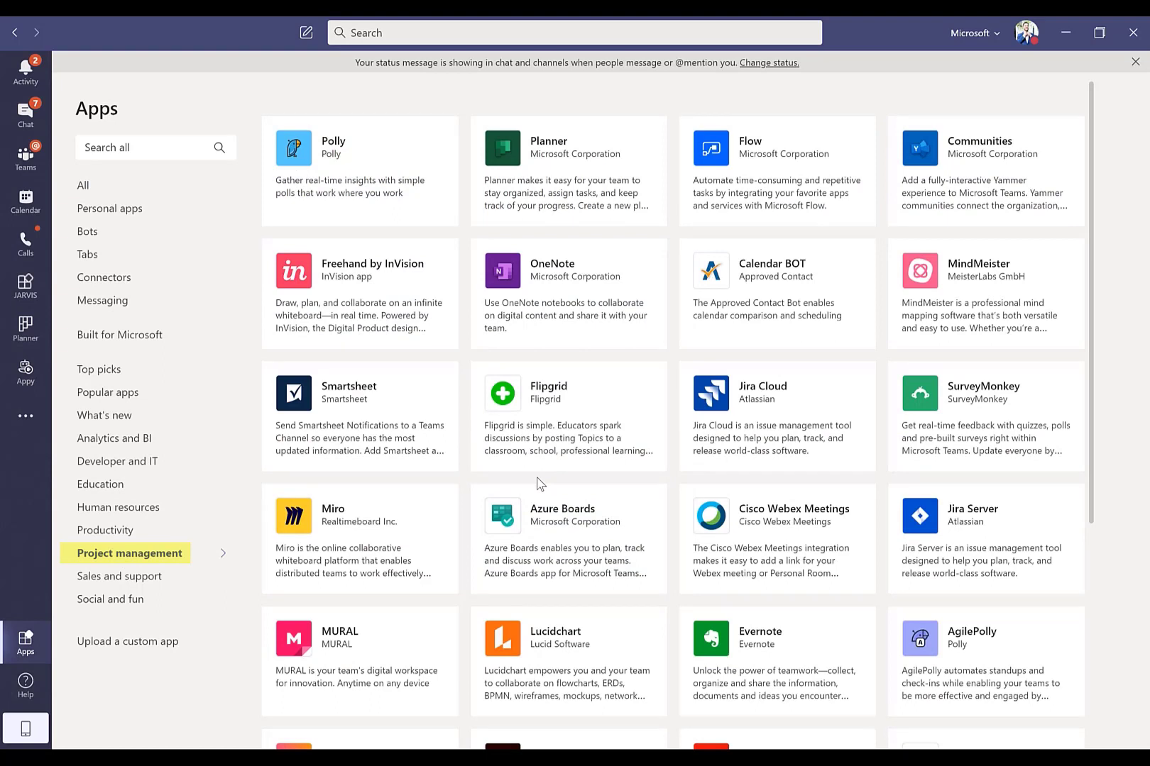
{"action": "mouse_move", "coordinate": [533, 480]}
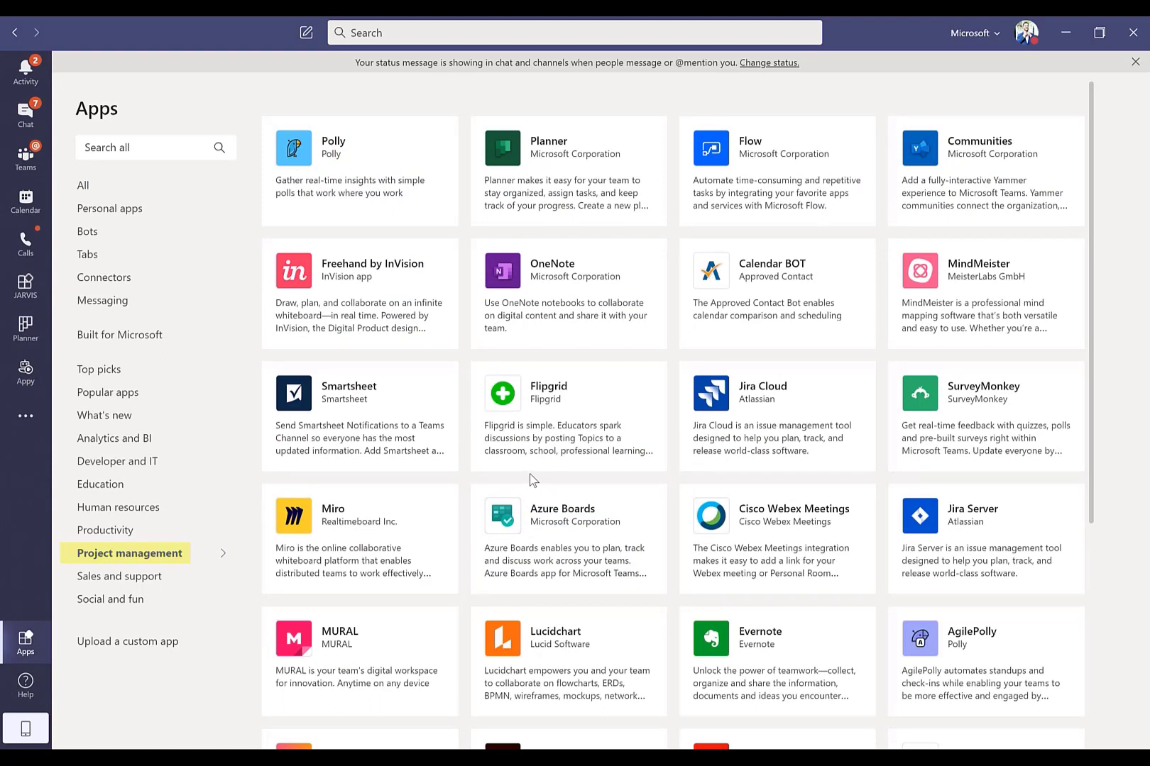
{"action": "mouse_move", "coordinate": [117, 337]}
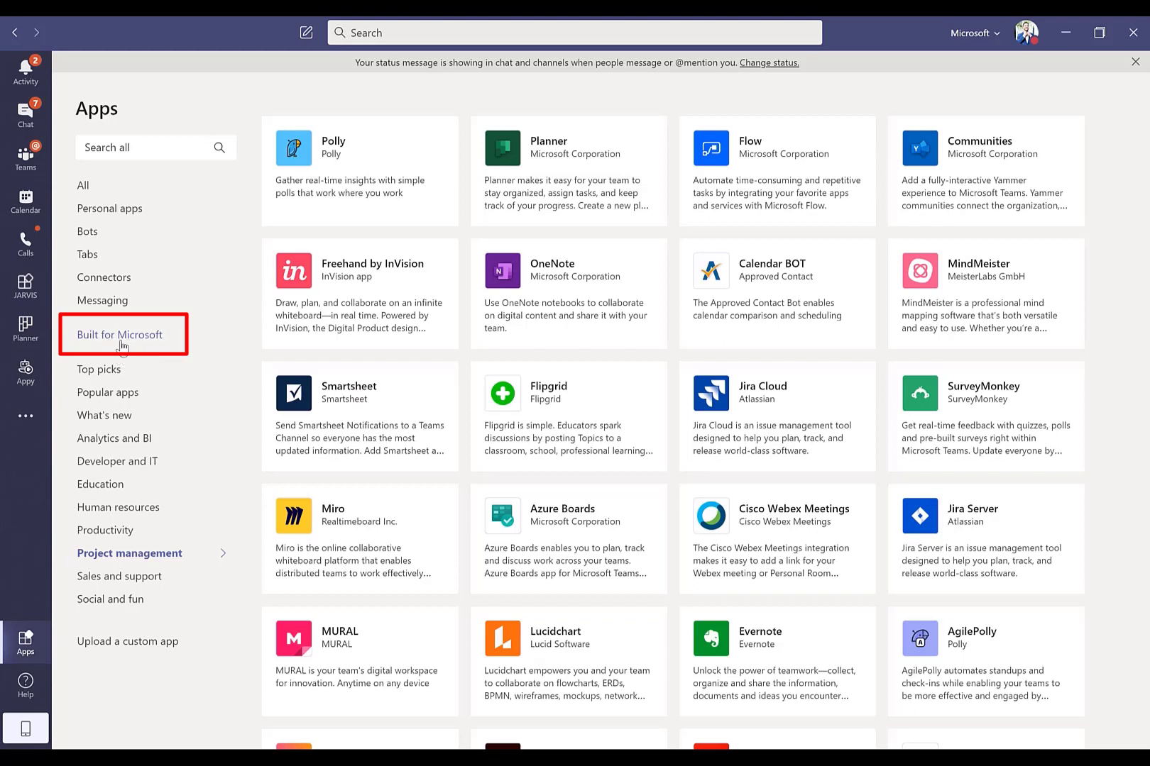
{"action": "mouse_move", "coordinate": [120, 342]}
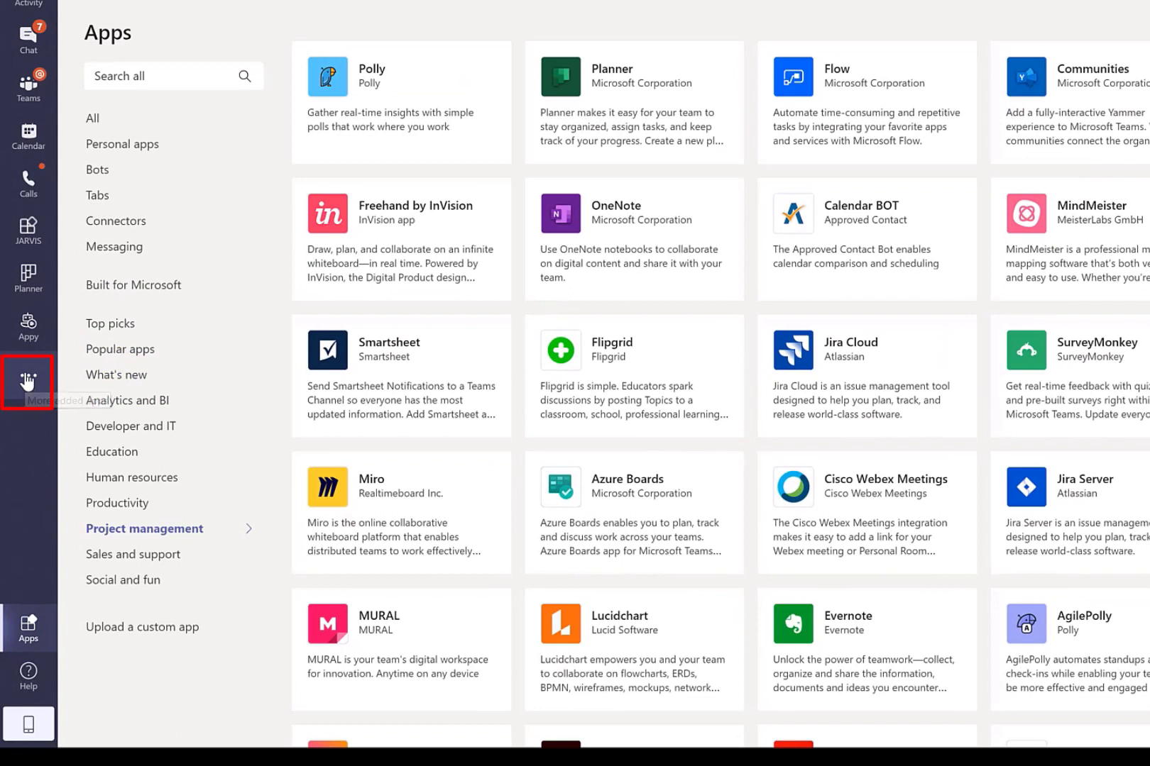
{"action": "left_click", "coordinate": [27, 381]}
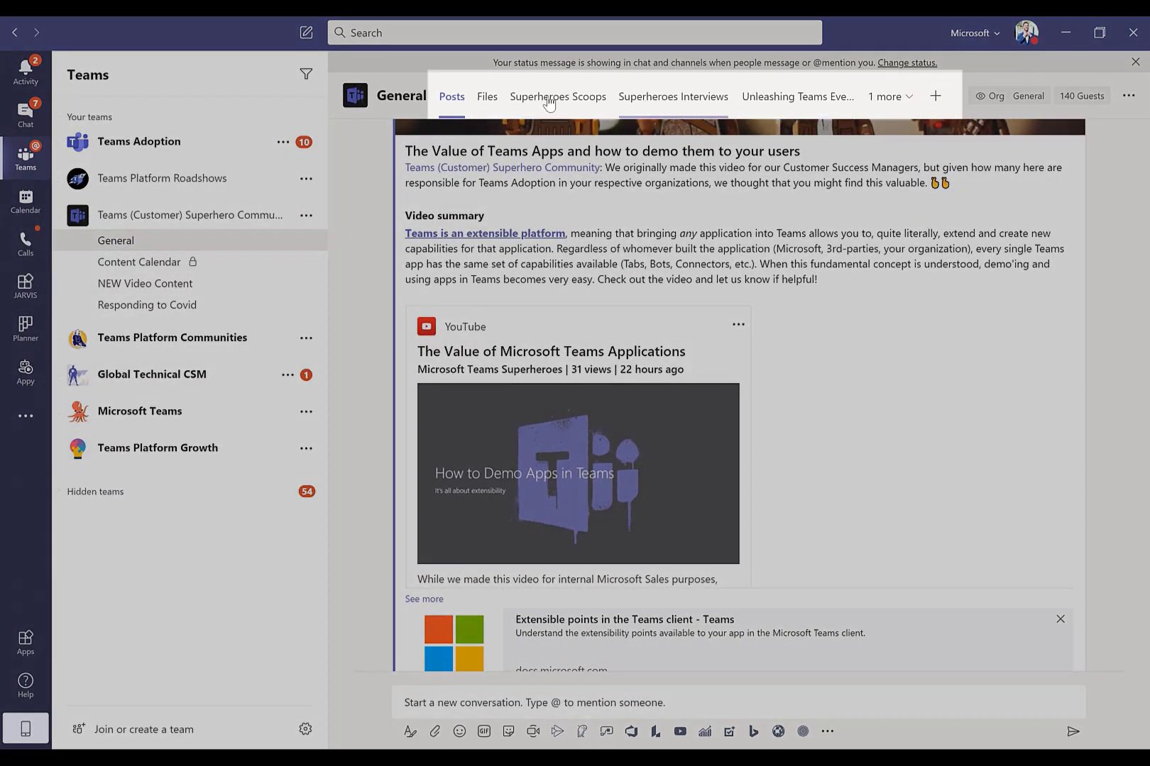
{"action": "mouse_move", "coordinate": [798, 96]}
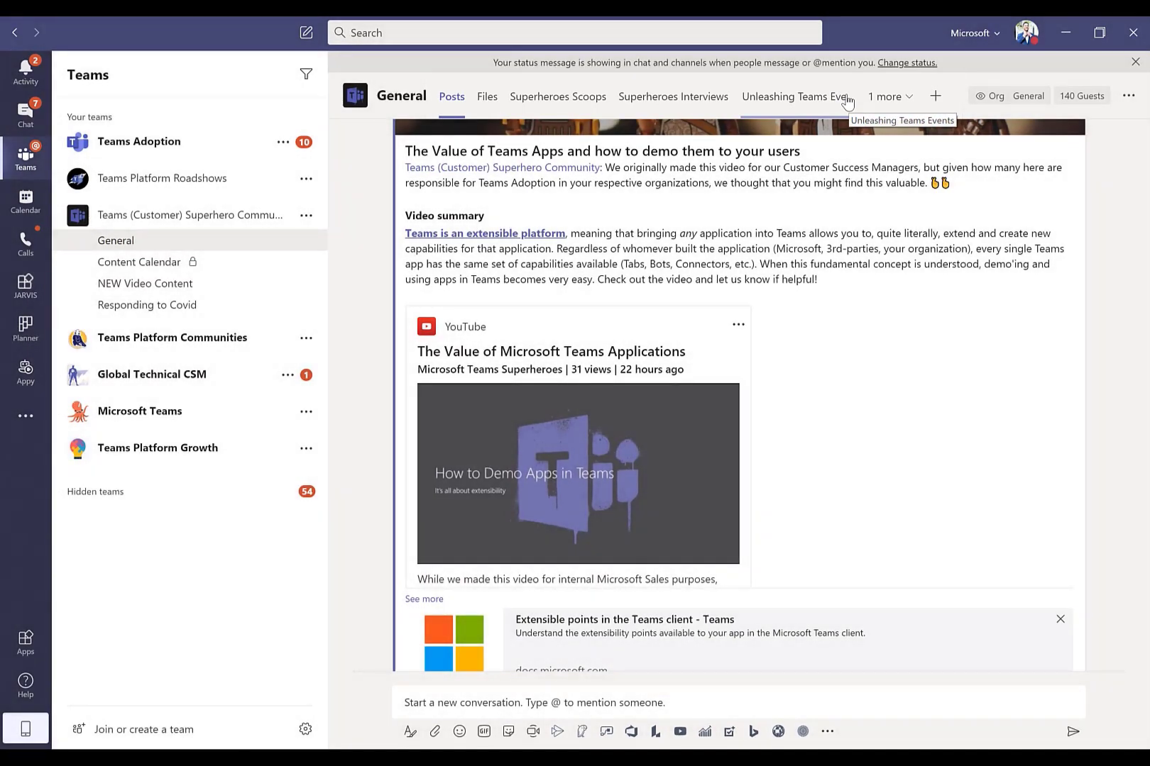
{"action": "mouse_move", "coordinate": [981, 93]}
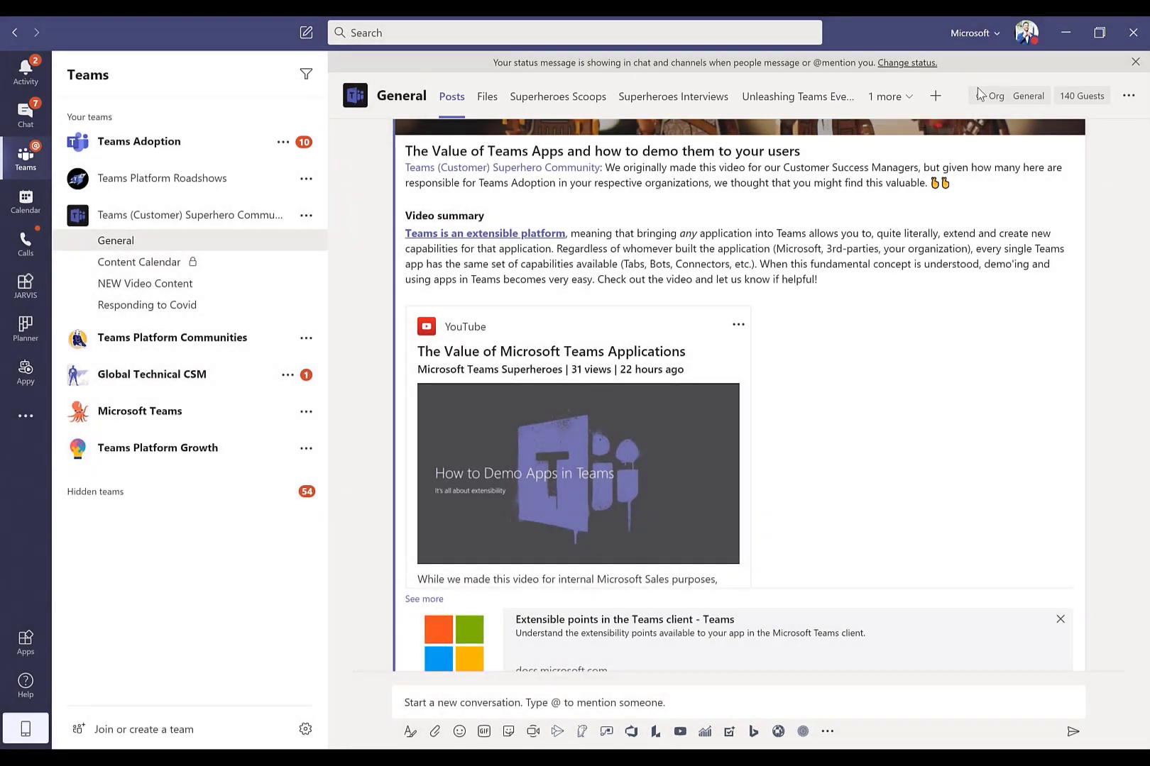
Open the Add a tab dialog for the General channel.
{"action": "left_click", "coordinate": [935, 96]}
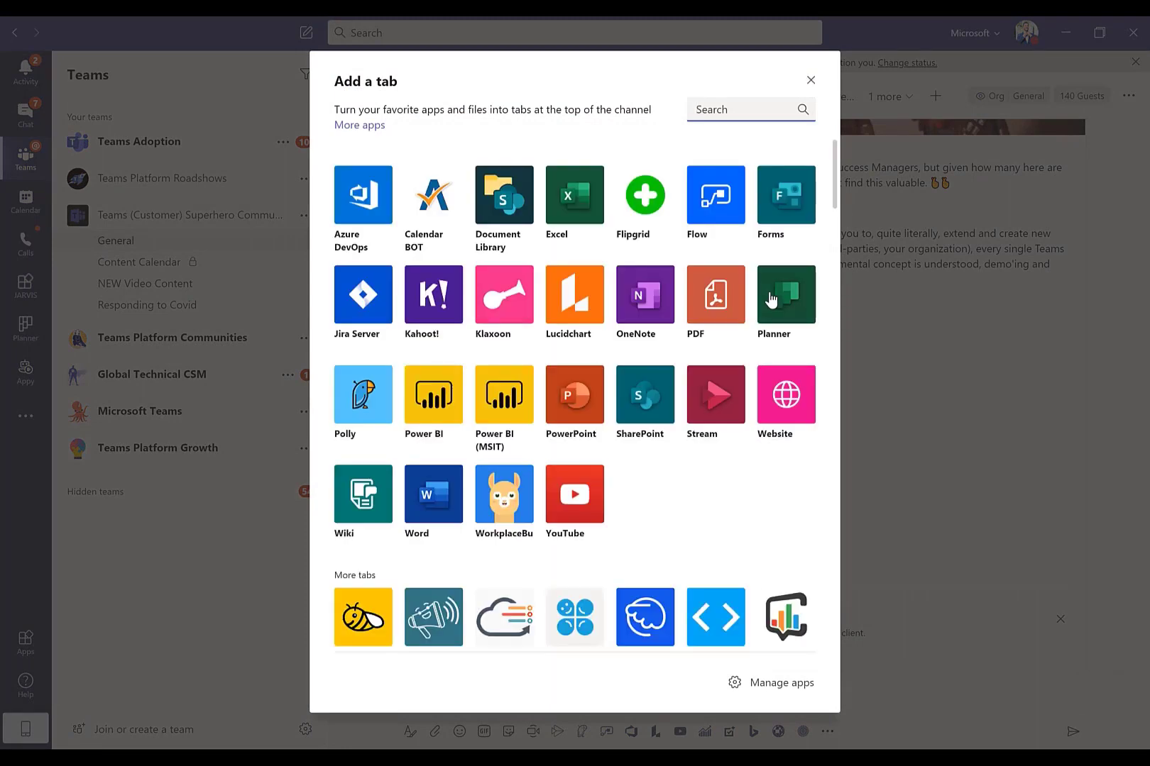
{"action": "mouse_move", "coordinate": [504, 396]}
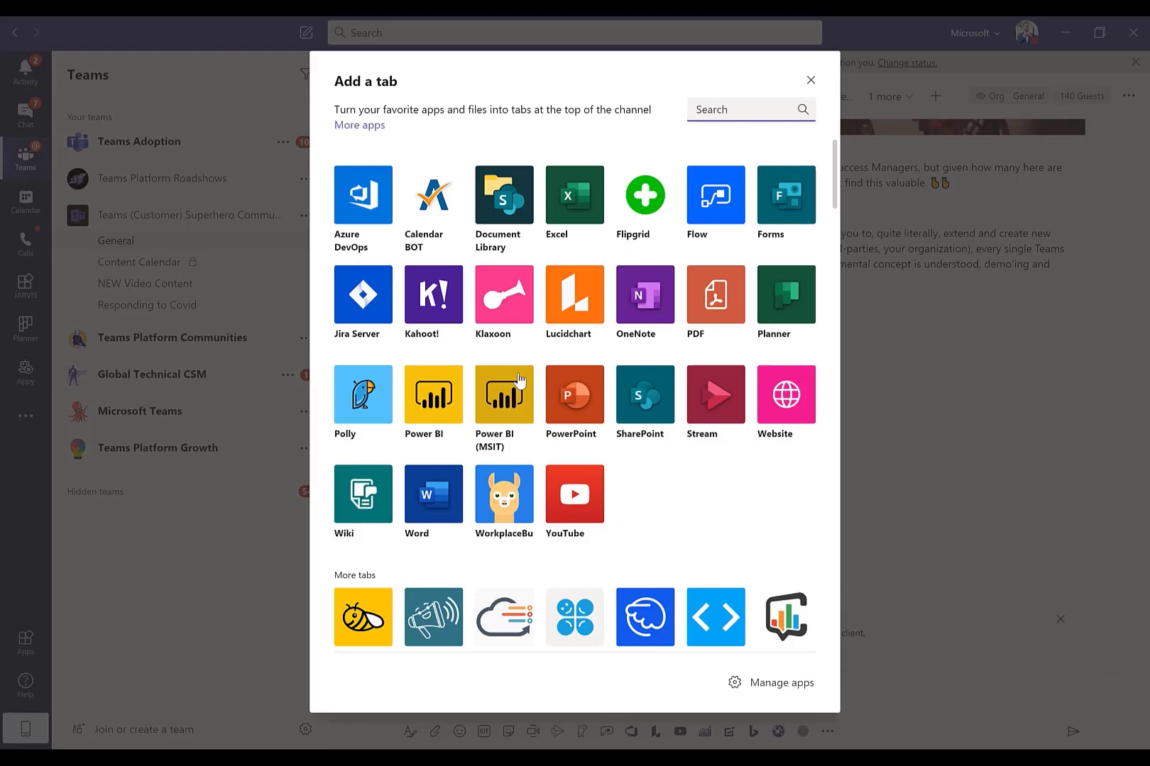
Scroll the Add a tab choices and close the dialog without adding a tab.
{"action": "scroll", "scroll_direction": "down", "scroll_amount": 3}
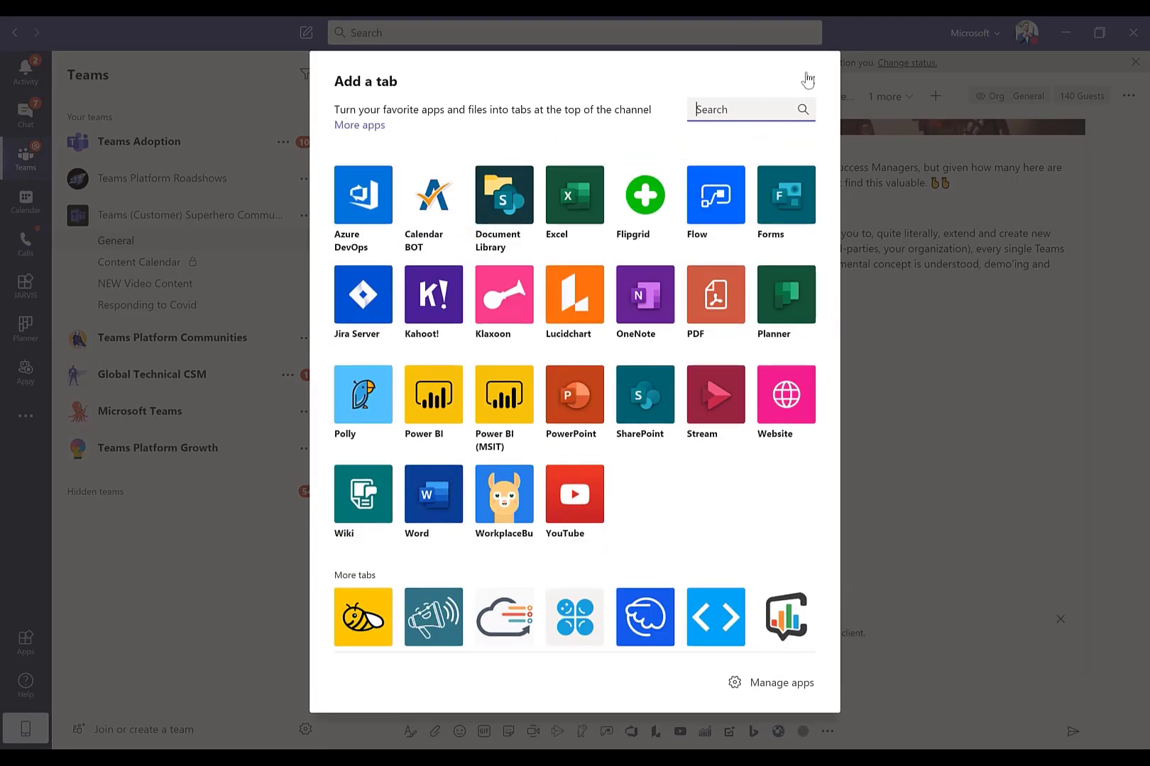
{"action": "left_click", "coordinate": [808, 81]}
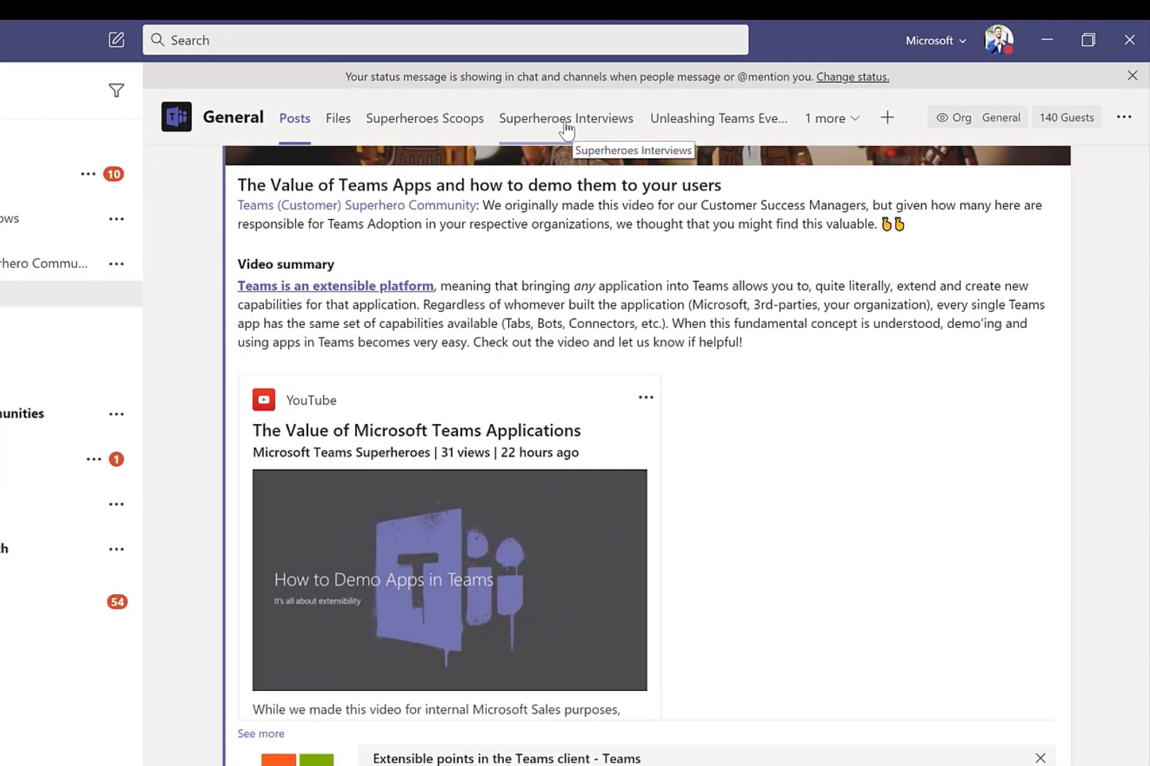
{"action": "mouse_move", "coordinate": [568, 125]}
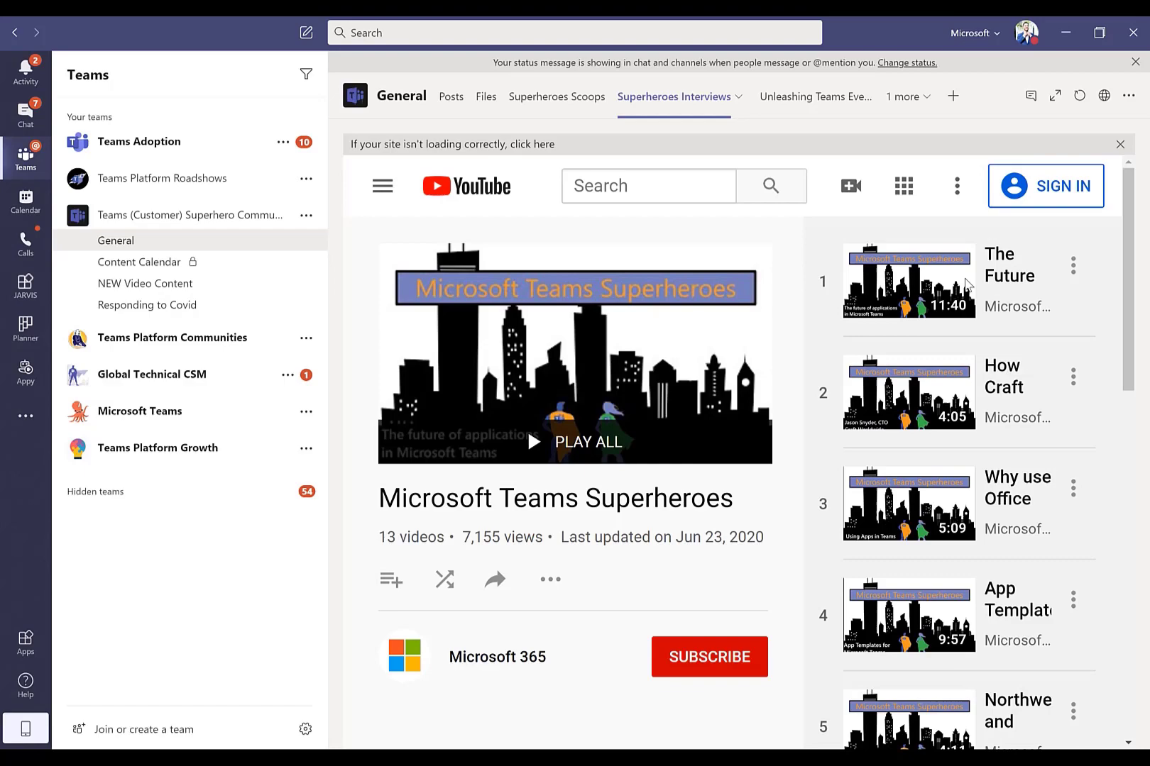
Scroll through the Superheroes Interviews YouTube playlist.
{"action": "scroll", "scroll_direction": "down", "scroll_amount": 3}
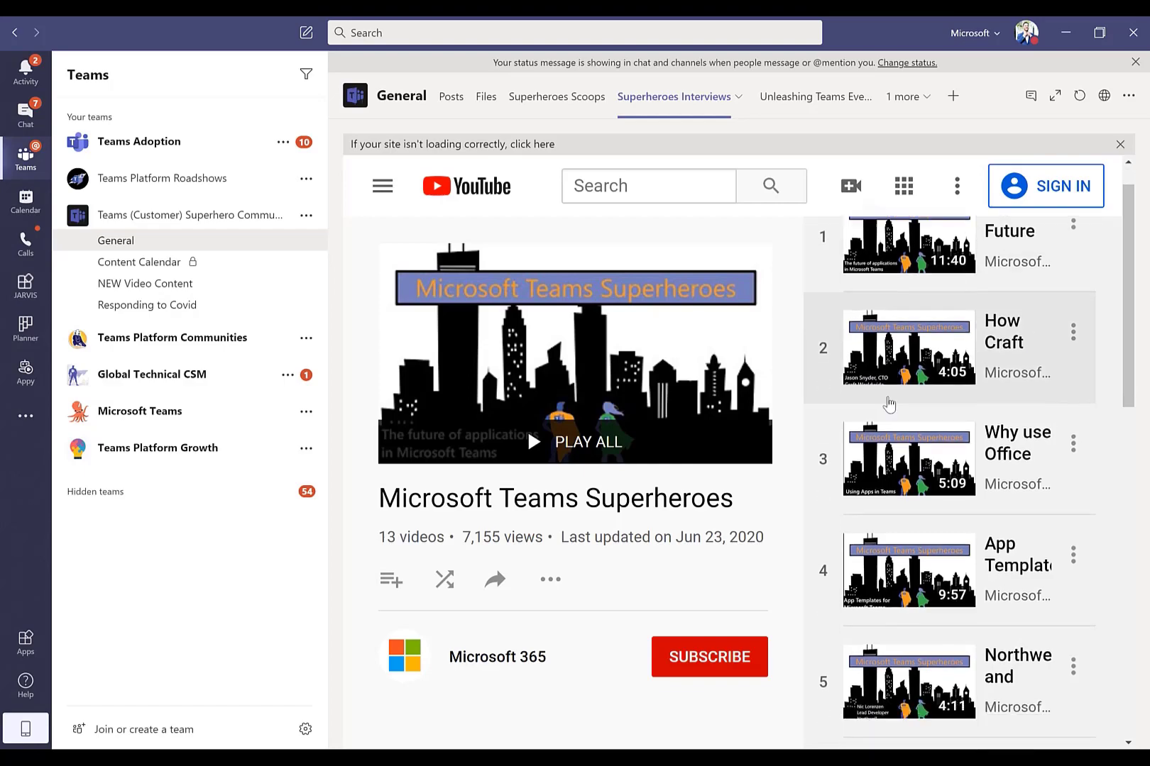
{"action": "scroll", "scroll_direction": "down", "scroll_amount": 3}
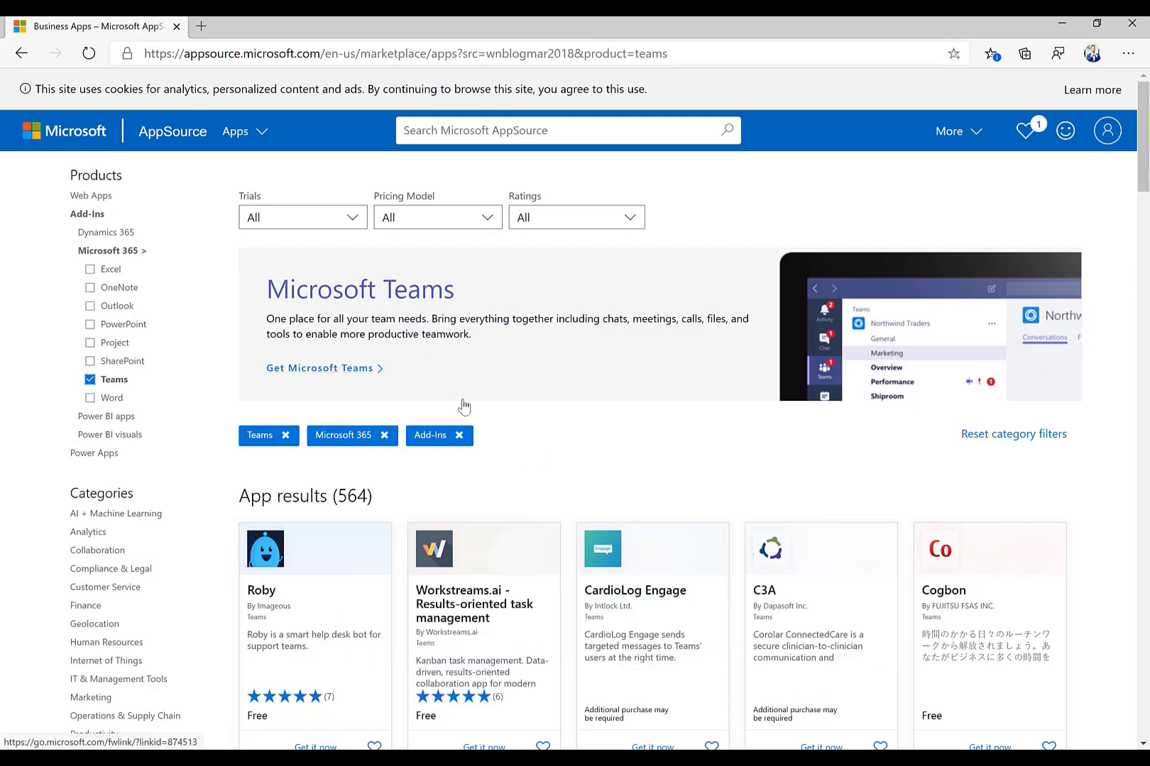
{"action": "mouse_move", "coordinate": [235, 503]}
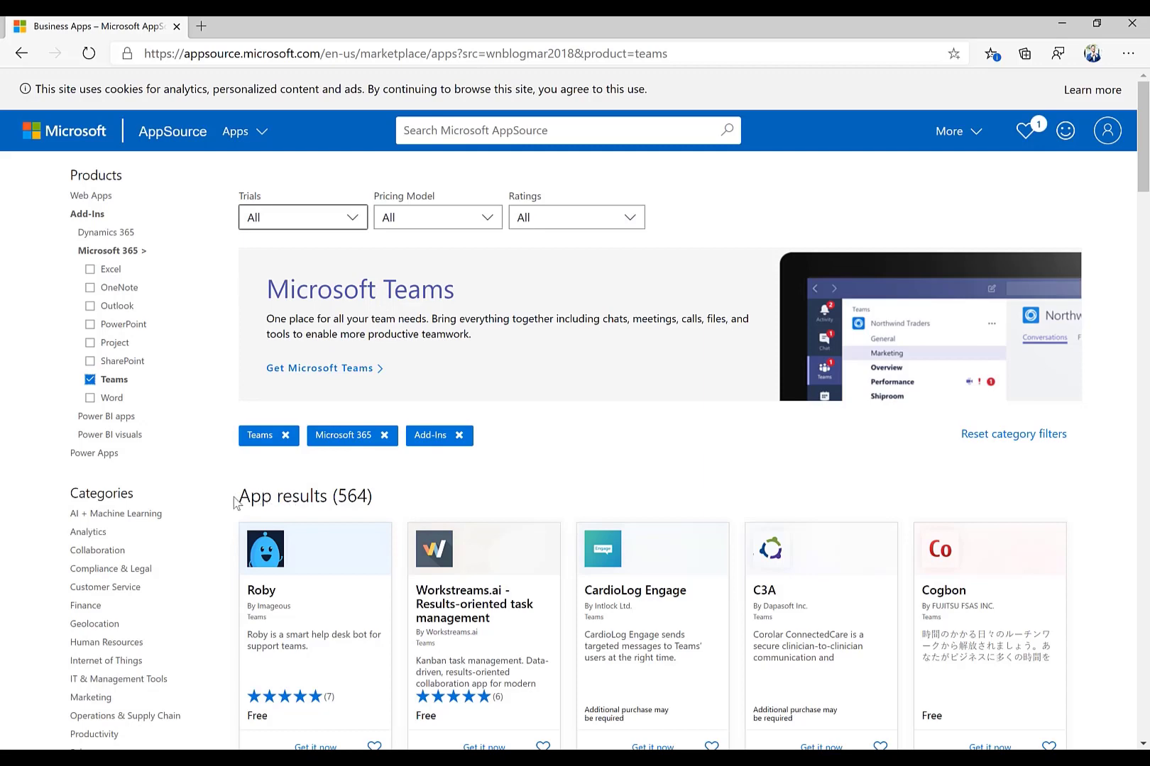
{"action": "mouse_move", "coordinate": [326, 504]}
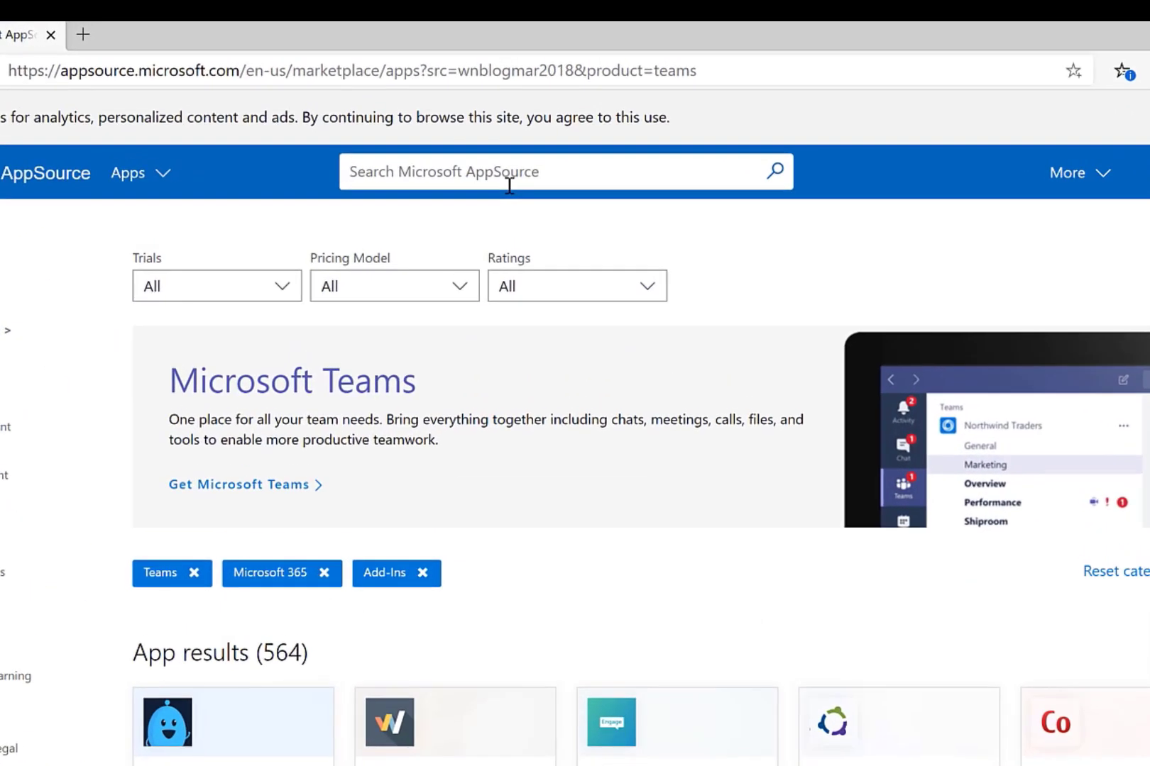
Search AppSource for 'salesford', then replace it with 'polly' to see suggestions.
{"action": "type", "text": "salesford"}
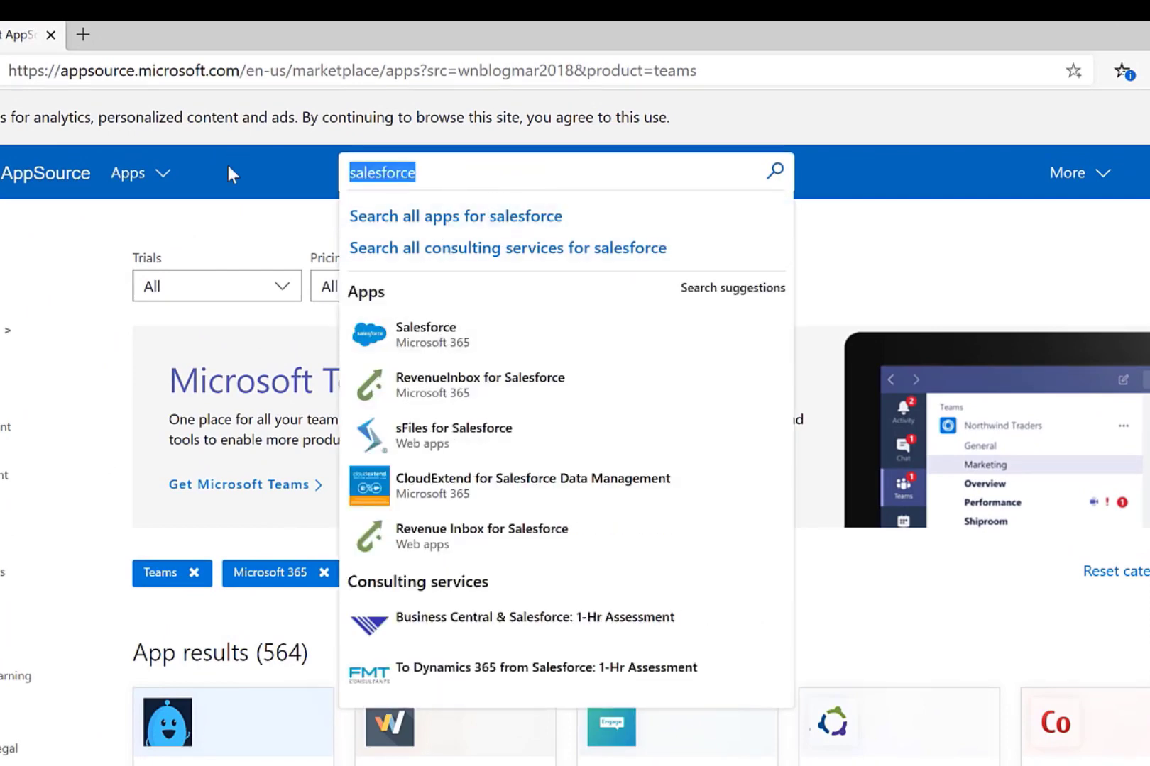
{"action": "type", "text": "polly"}
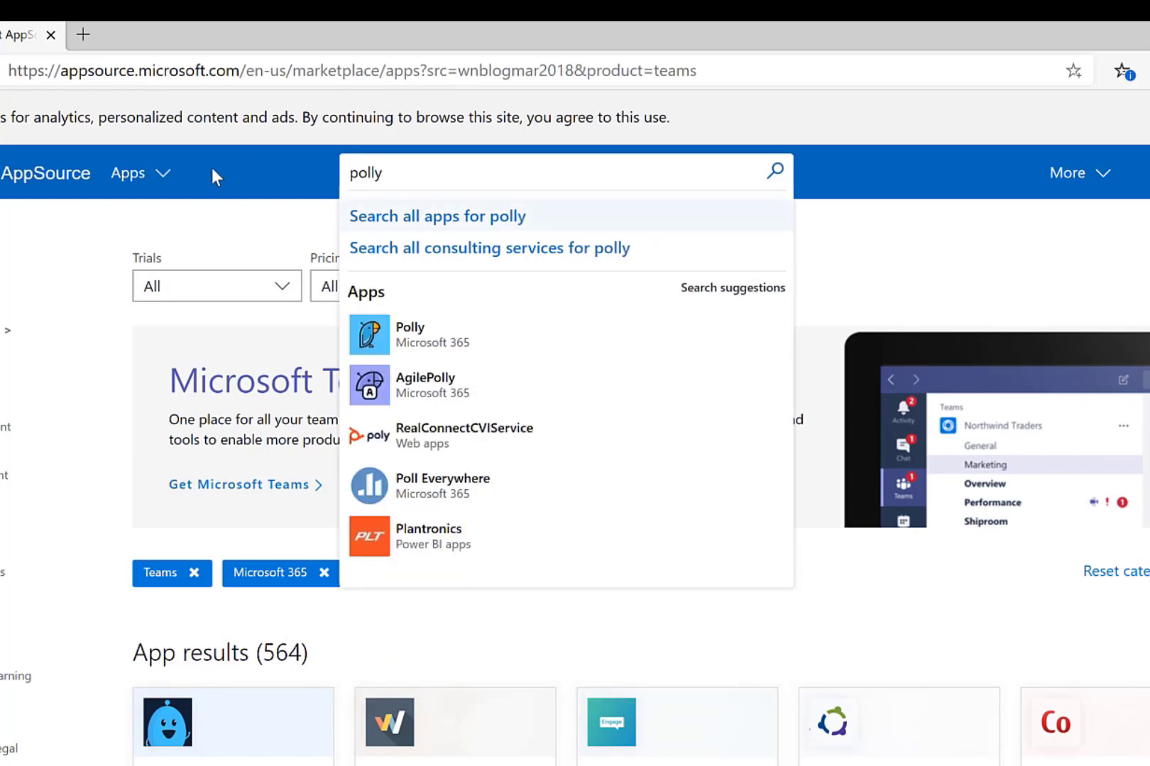